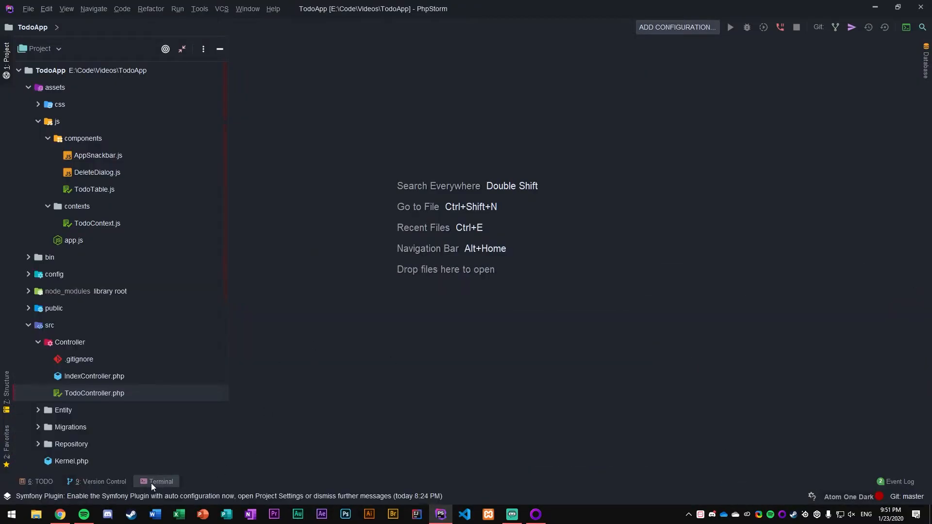
Open the version control log and bring up the 'added a message snackbar' commit's context menu.
left_click(100, 481)
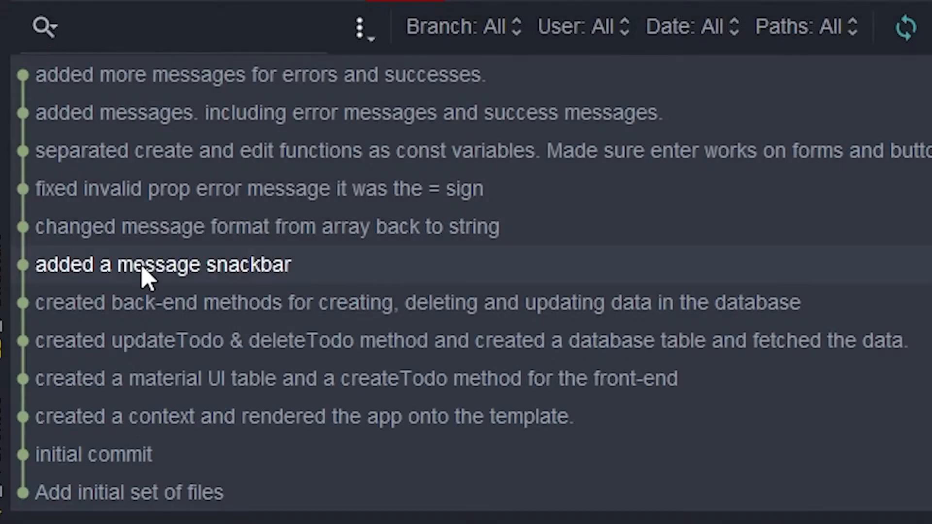
right_click(146, 264)
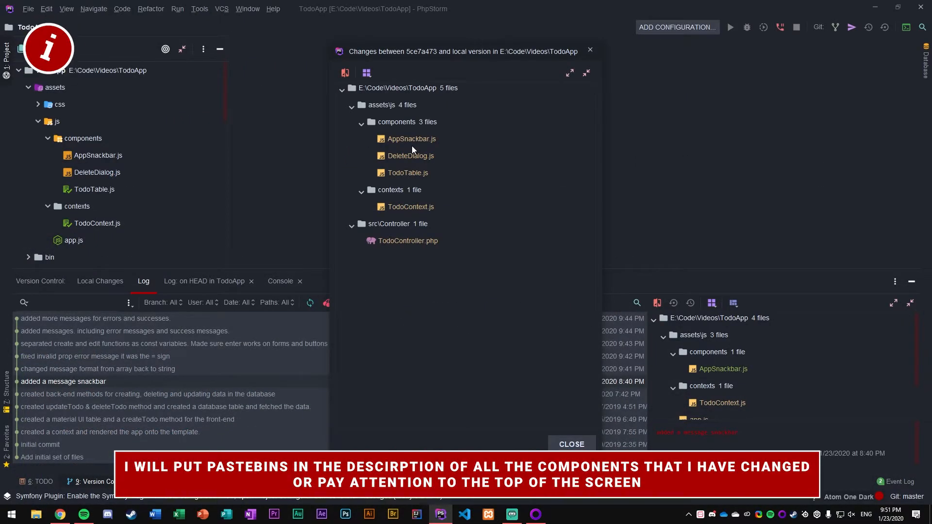
Open the TodoController.php diff against the snackbar commit.
left_click(411, 138)
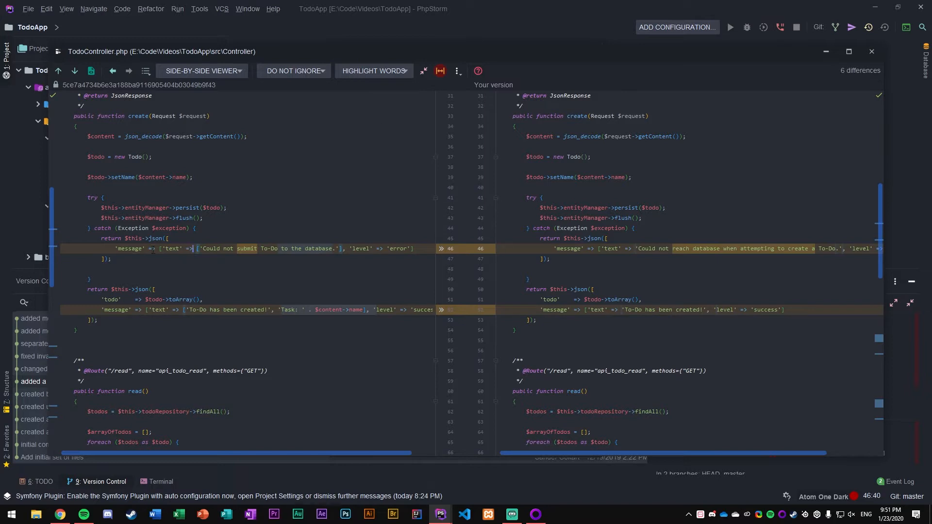
Maximize the TodoController.php diff and scroll through the changed create messages.
double_click(175, 249)
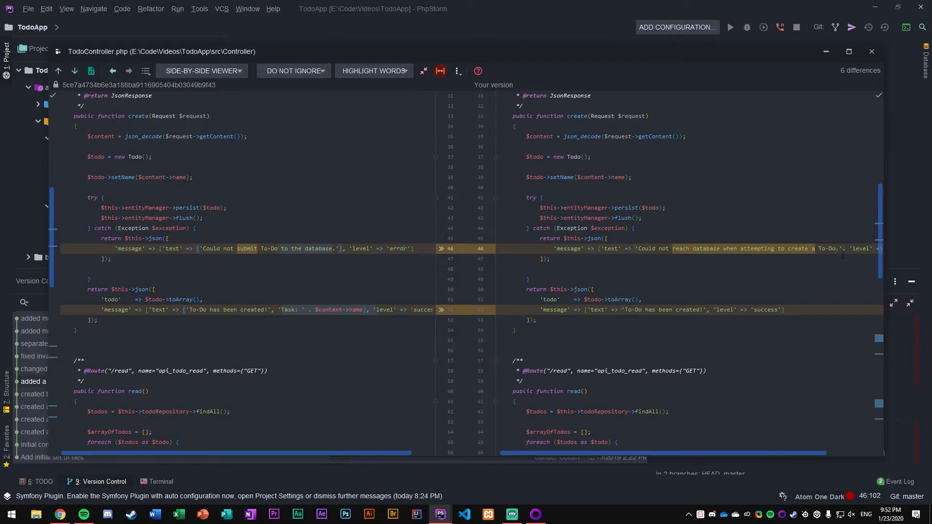
scroll("down", 3)
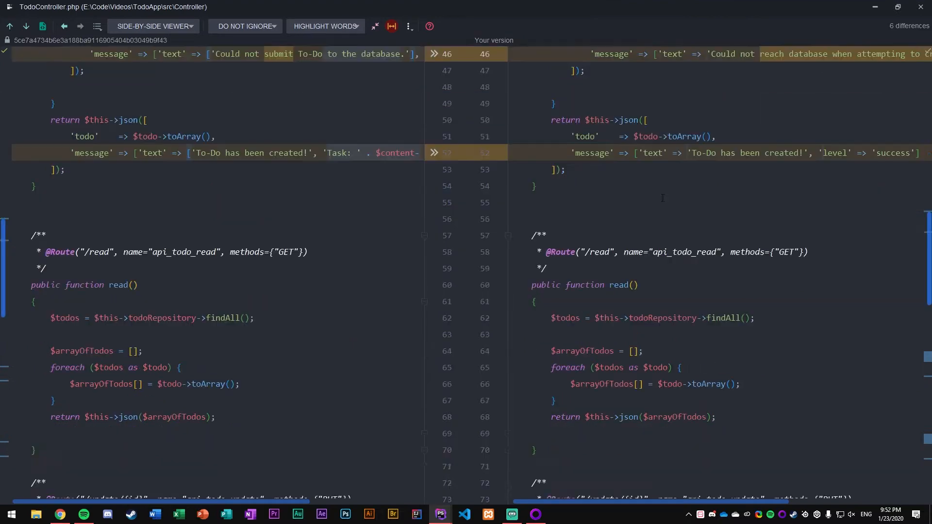
scroll("down", 3)
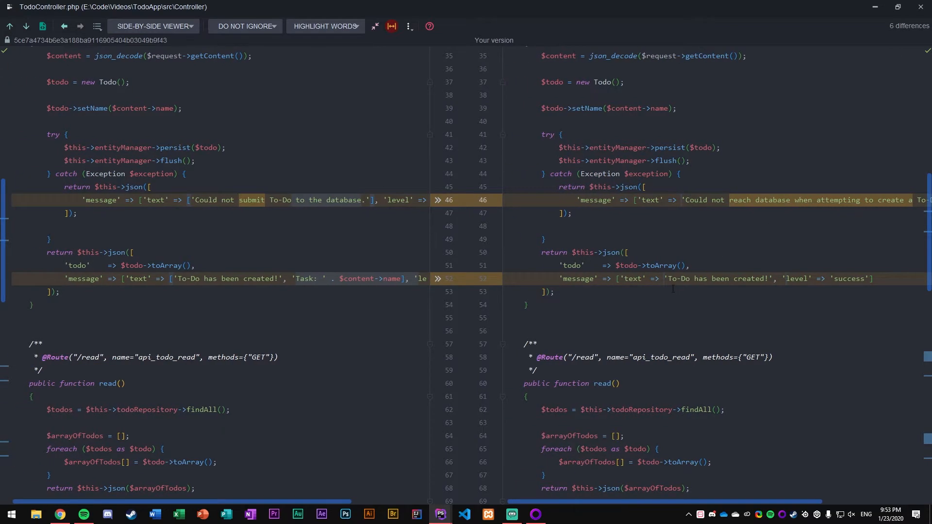
scroll("down", 3)
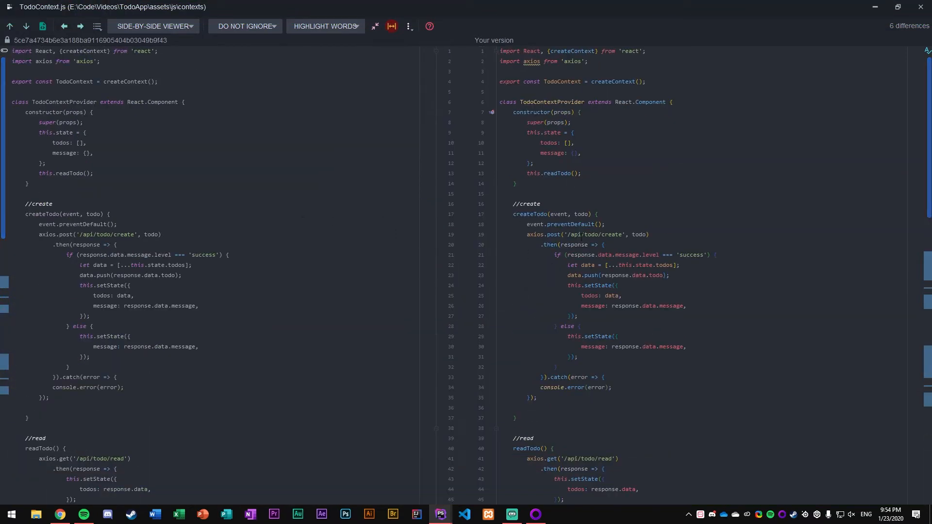
Scroll through the TodoContext.js updateTodo and deleteTodo error-level check differences.
scroll("down", 3)
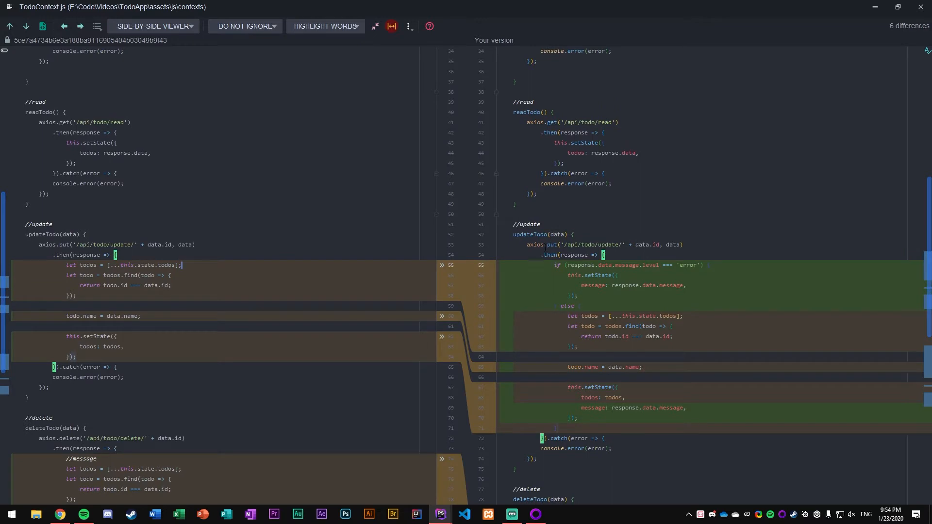
scroll("down", 3)
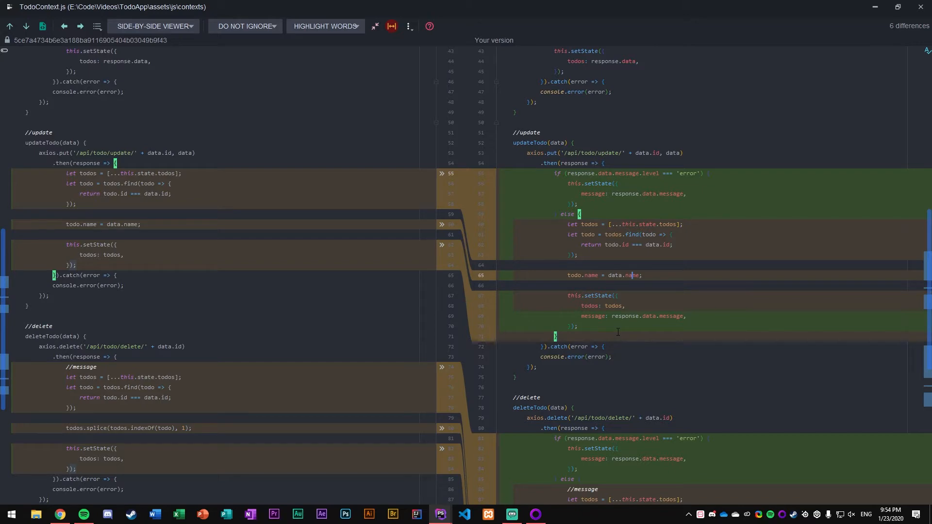
scroll("down", 3)
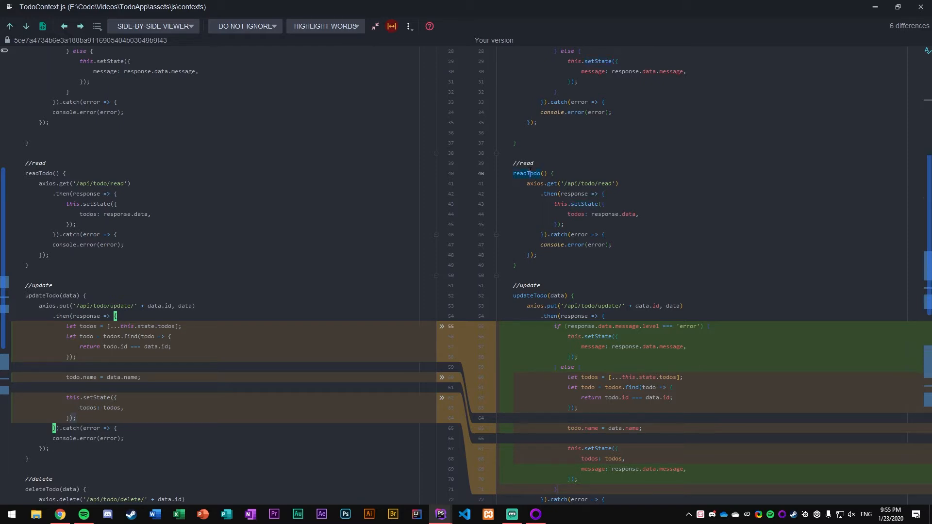
mouse_move(566, 220)
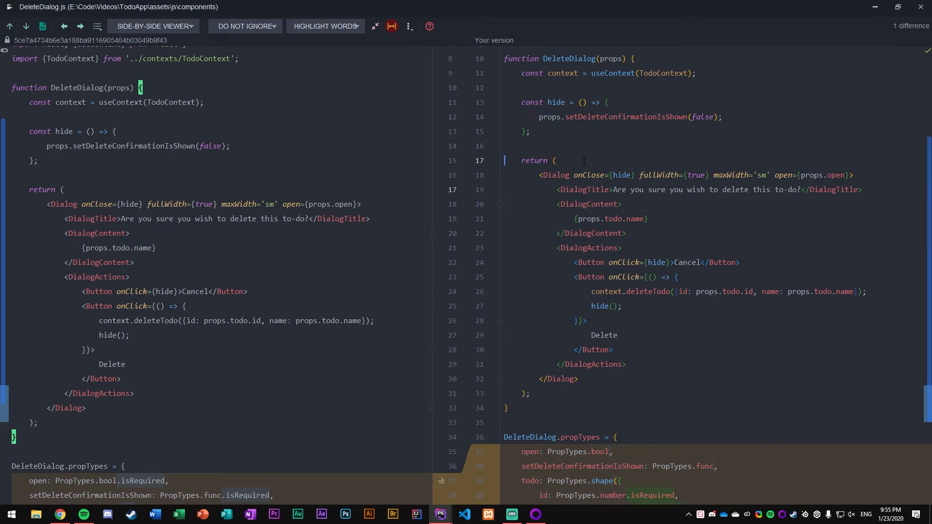
Append .isRequired to the open and setDeleteConfirmationIsShown propTypes in DeleteDialog.js.
scroll("down", 3)
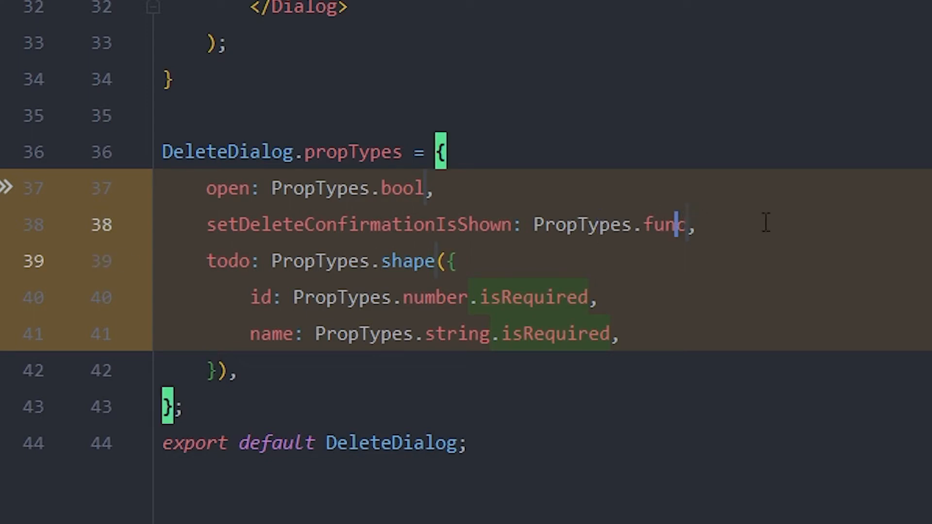
type(".isRequired")
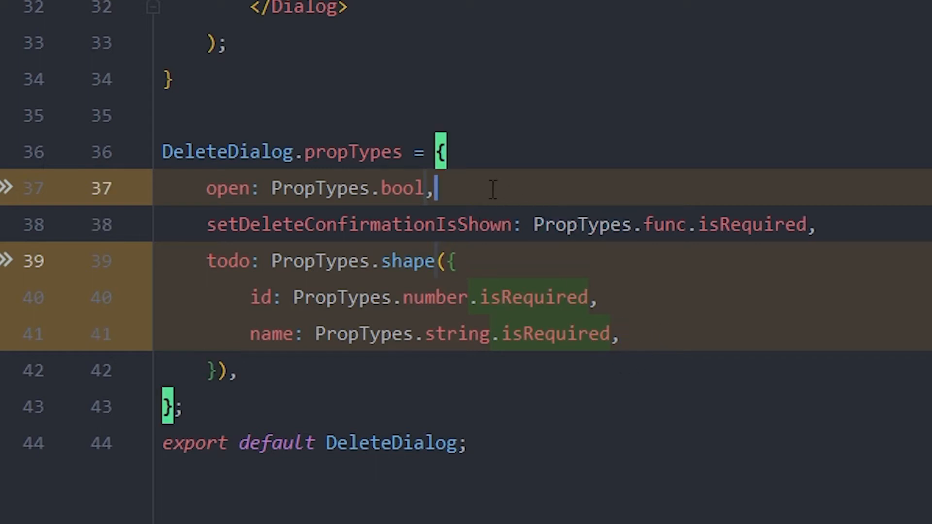
type(".isRequired")
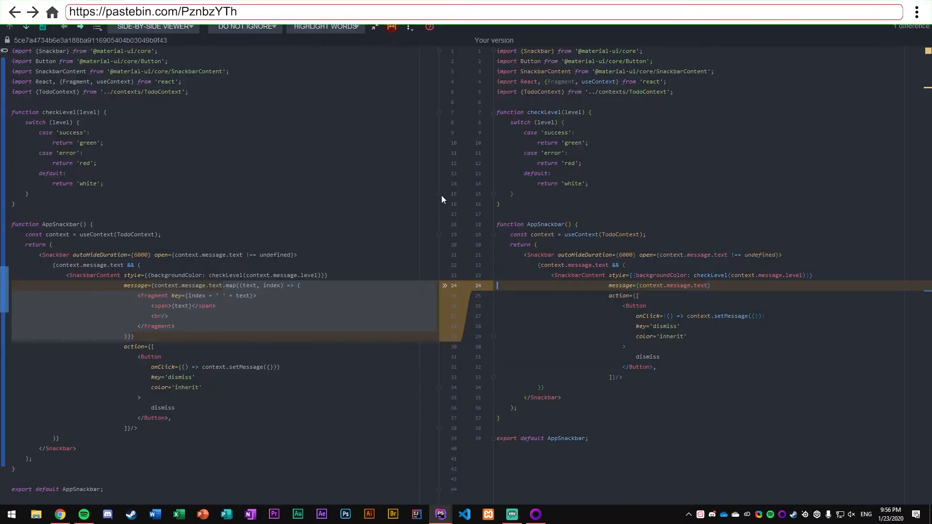
mouse_move(602, 280)
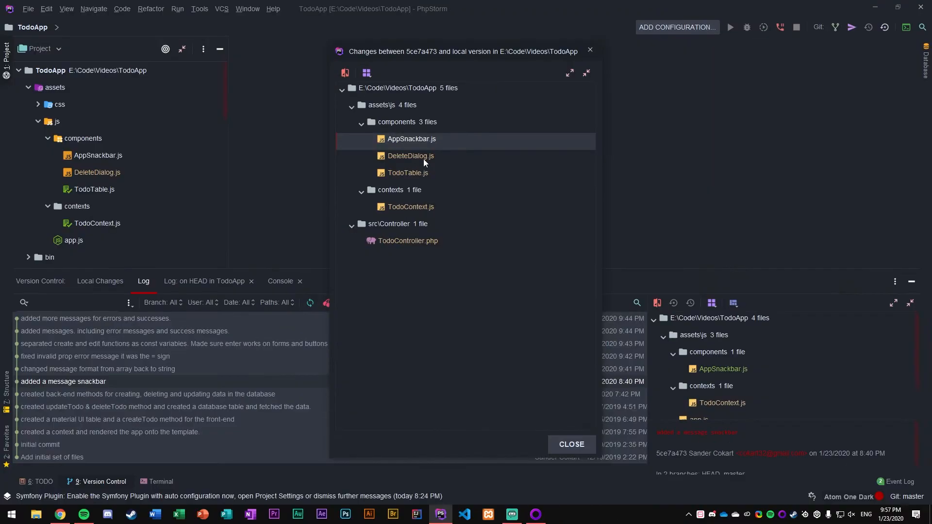
Open the DeleteDialog.js comparison from the changed-files list.
double_click(408, 172)
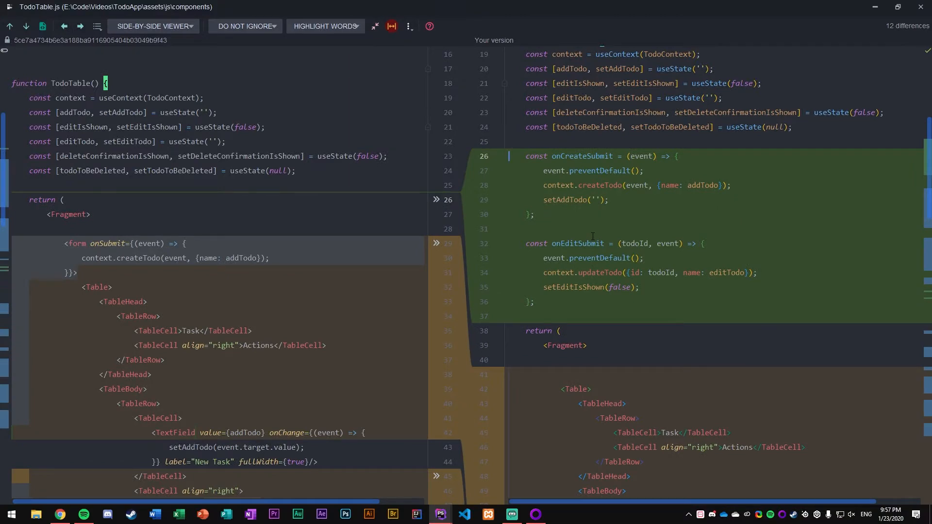
scroll("down", 3)
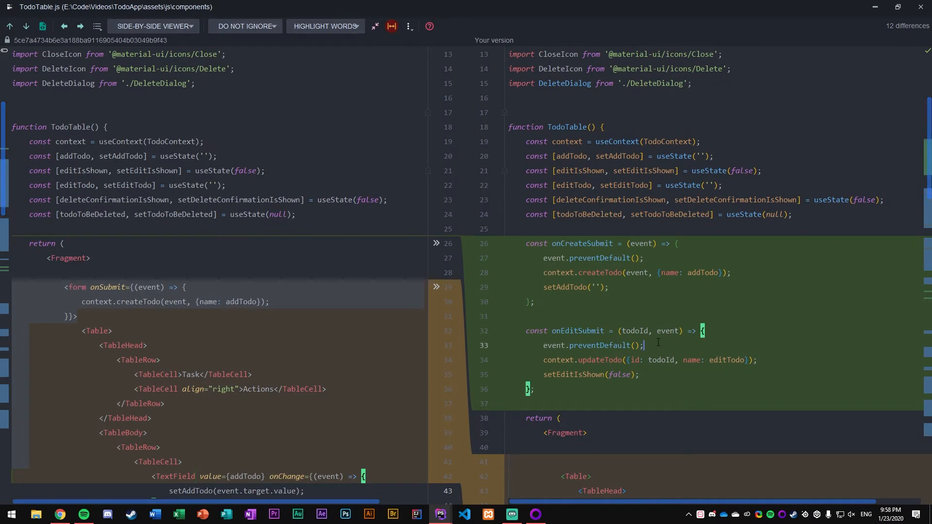
double_click(592, 345)
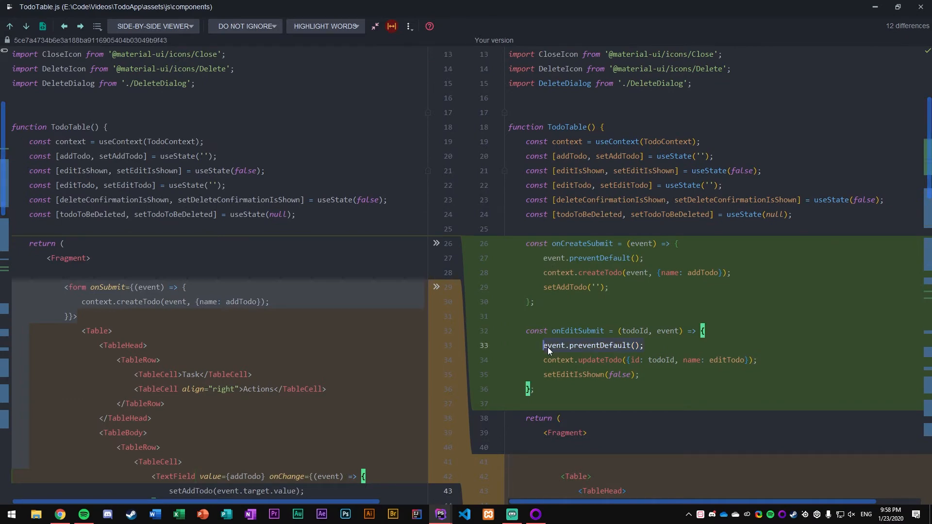
scroll("down", 3)
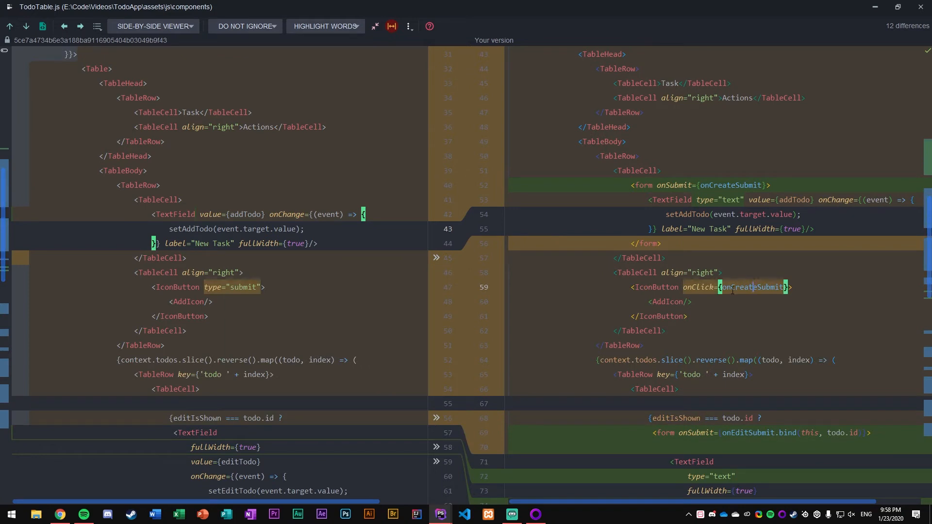
mouse_move(266, 276)
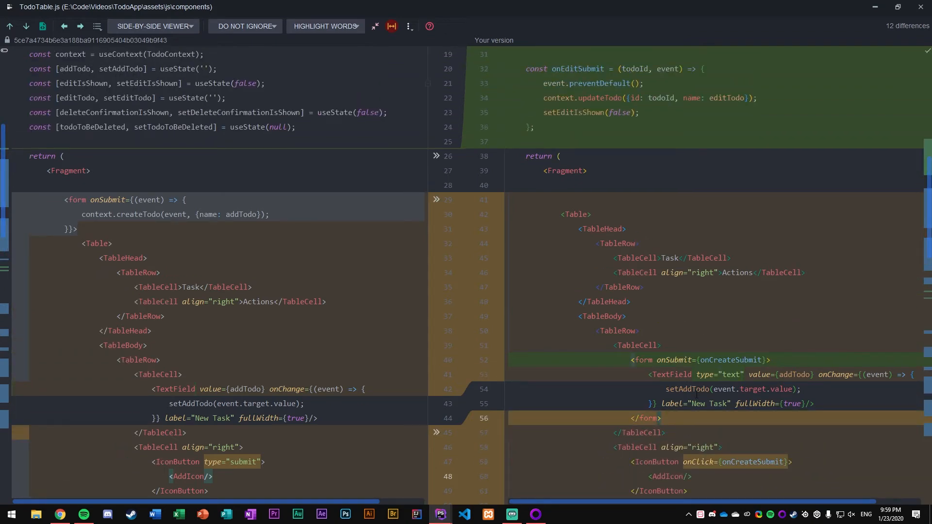
scroll("down", 3)
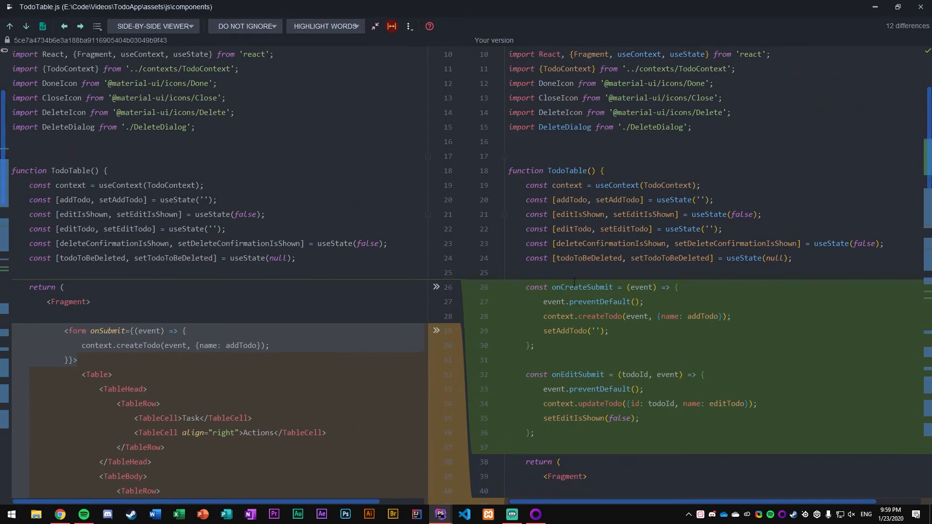
scroll("down", 3)
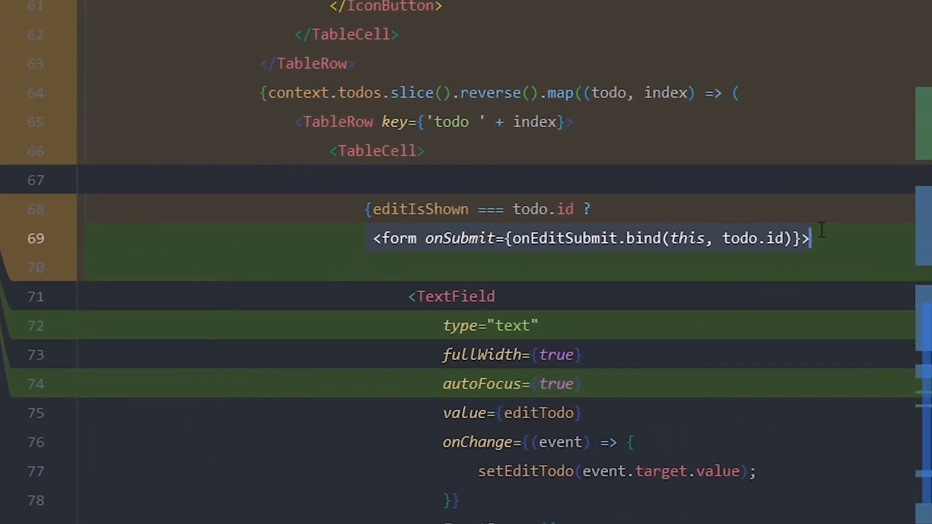
left_click(651, 239)
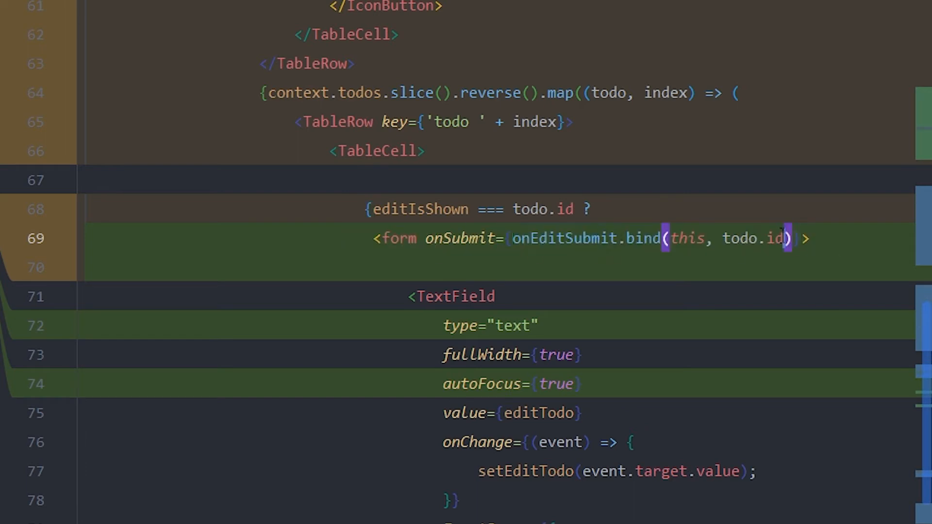
double_click(754, 238)
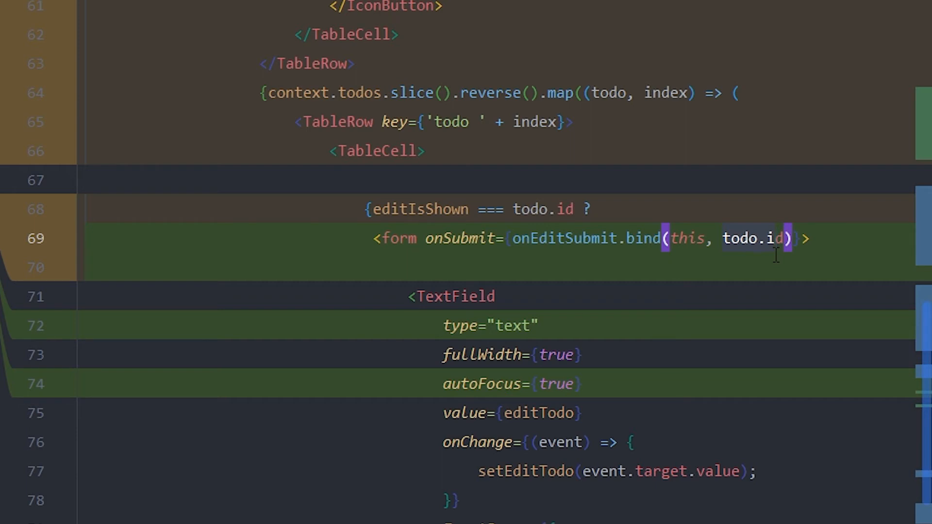
double_click(643, 238)
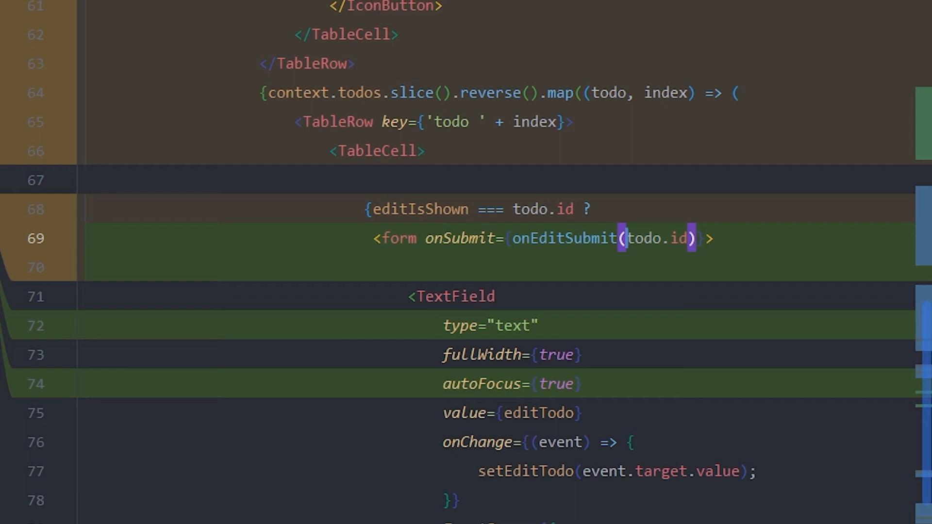
type(",")
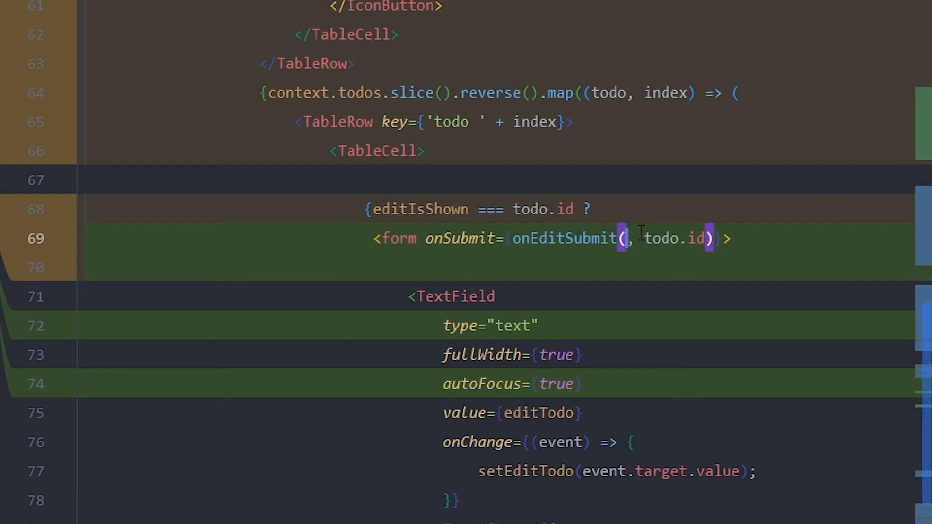
type(".bind(this")
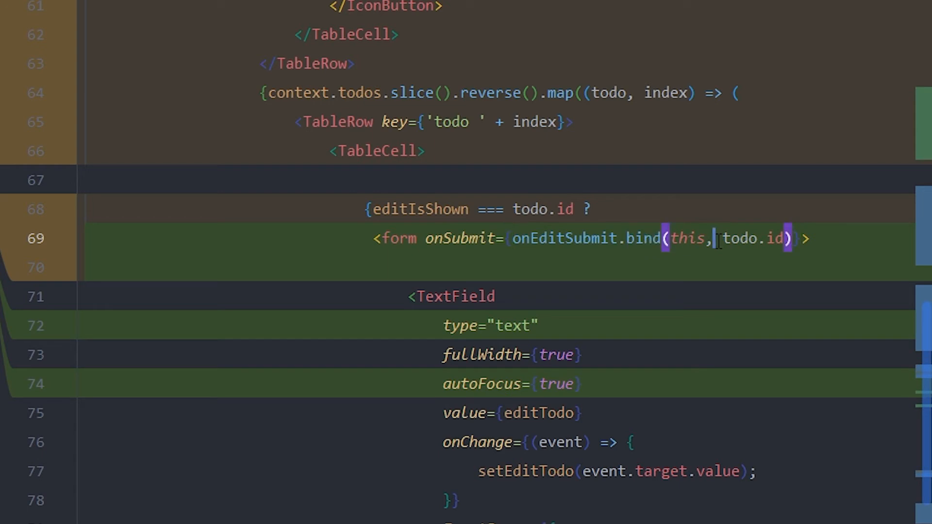
scroll("down", 3)
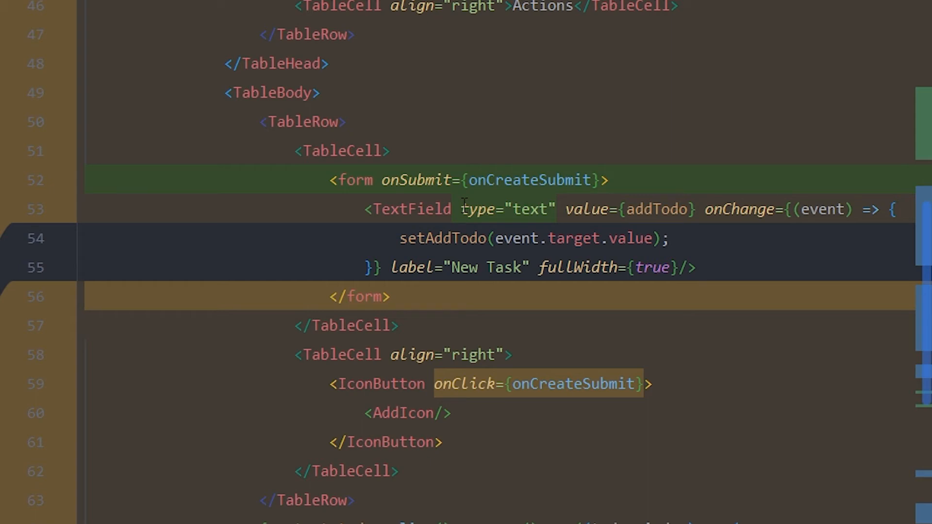
scroll("down", 3)
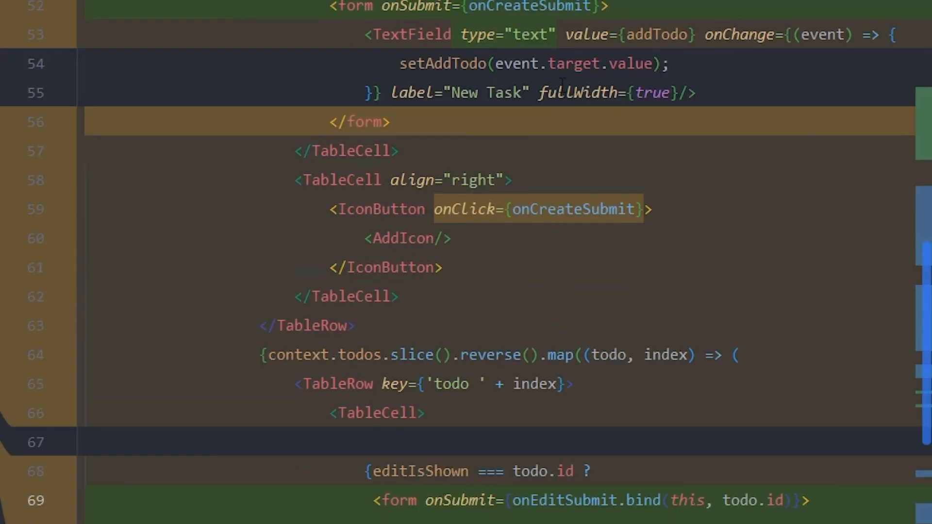
scroll("down", 3)
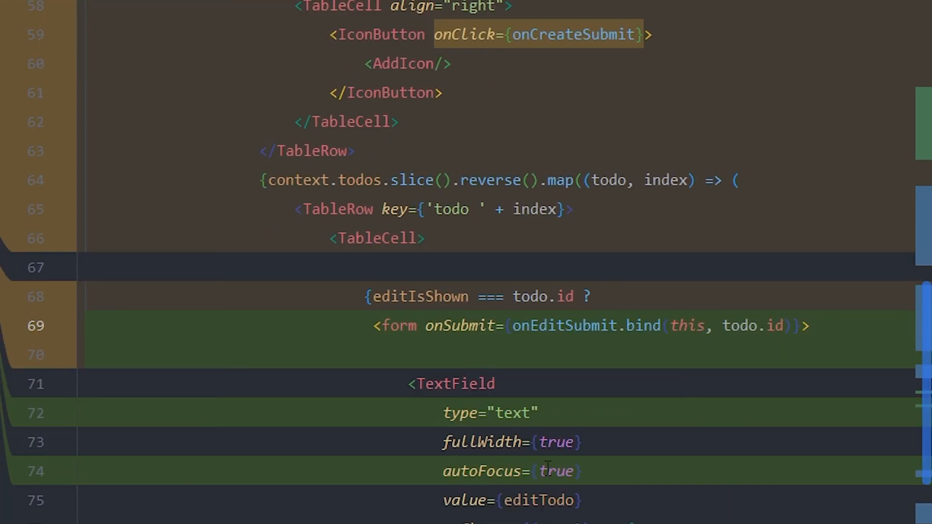
mouse_move(606, 471)
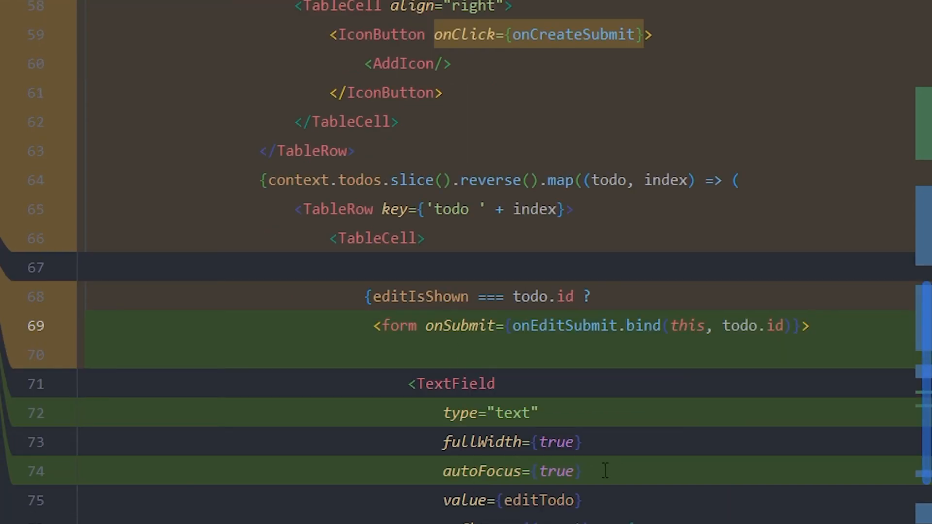
scroll("down", 3)
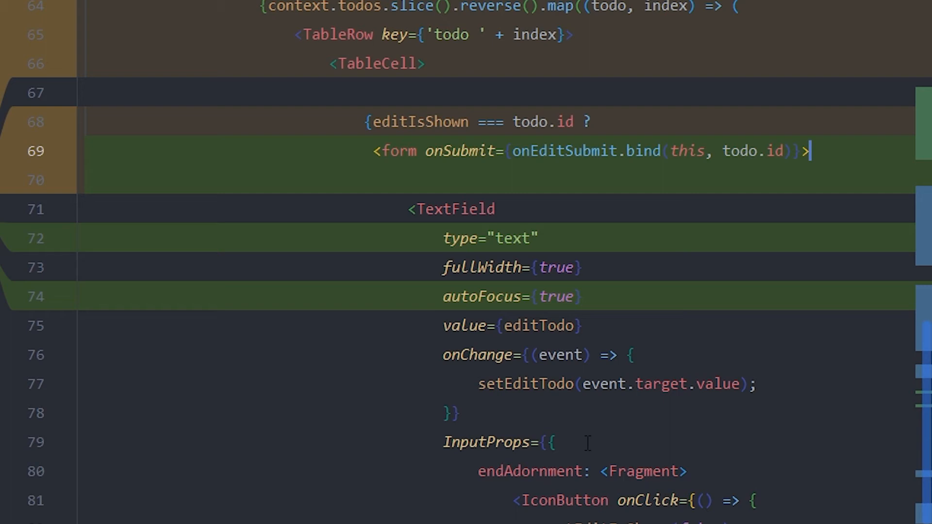
mouse_move(657, 443)
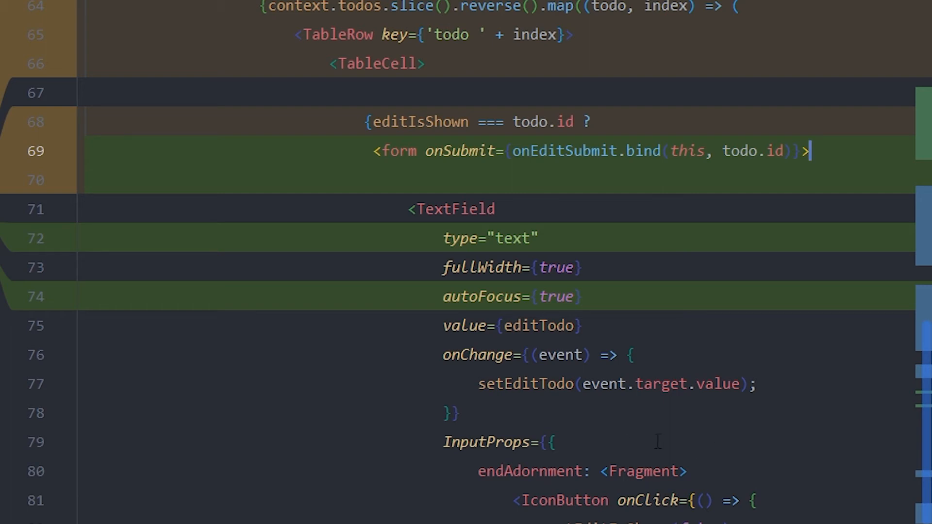
scroll("down", 3)
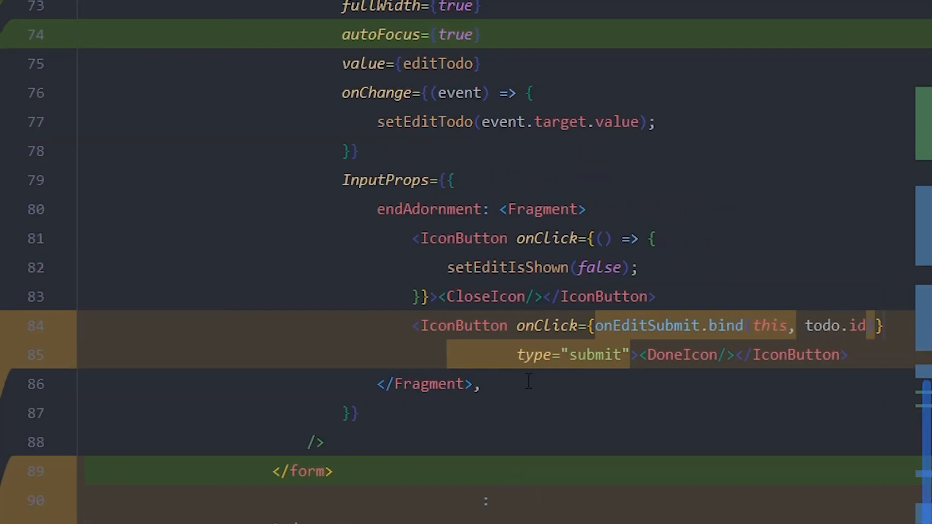
mouse_move(684, 332)
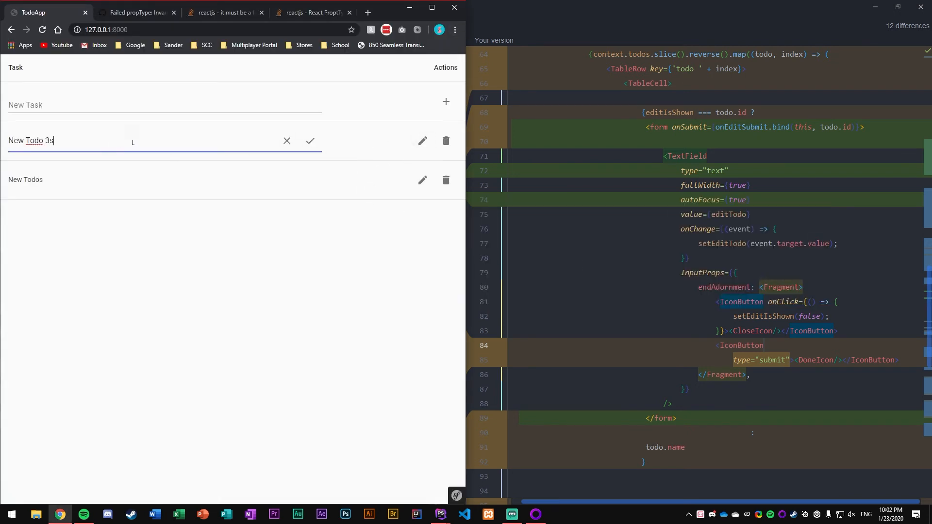
Finish editing the top todo's name in TodoApp's table.
left_click(309, 141)
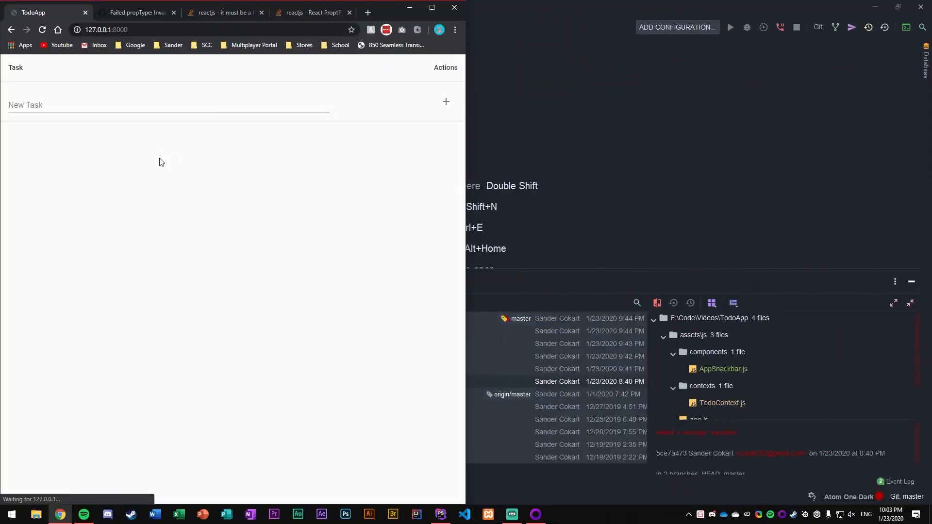
Delete 'New Todo 3ss' and rename 'New Todos' to 'New Todo 1'.
left_click(446, 140)
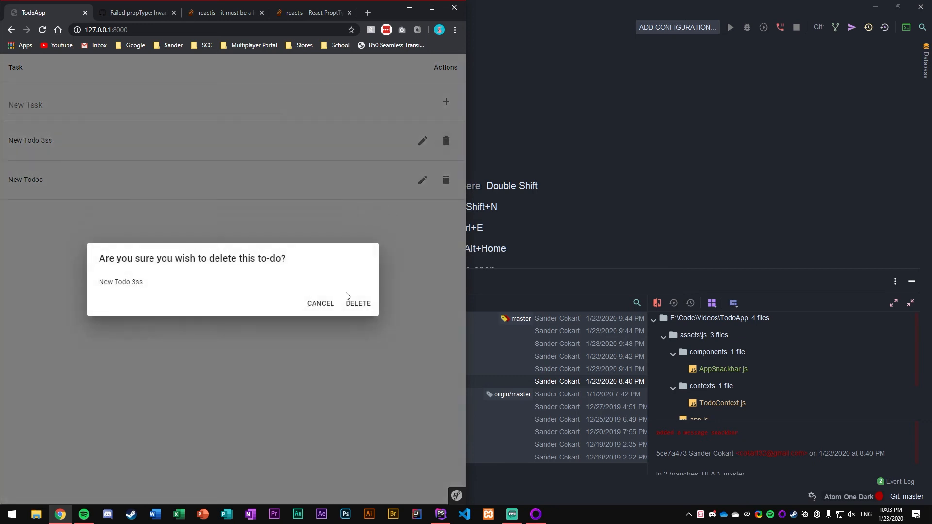
left_click(358, 303)
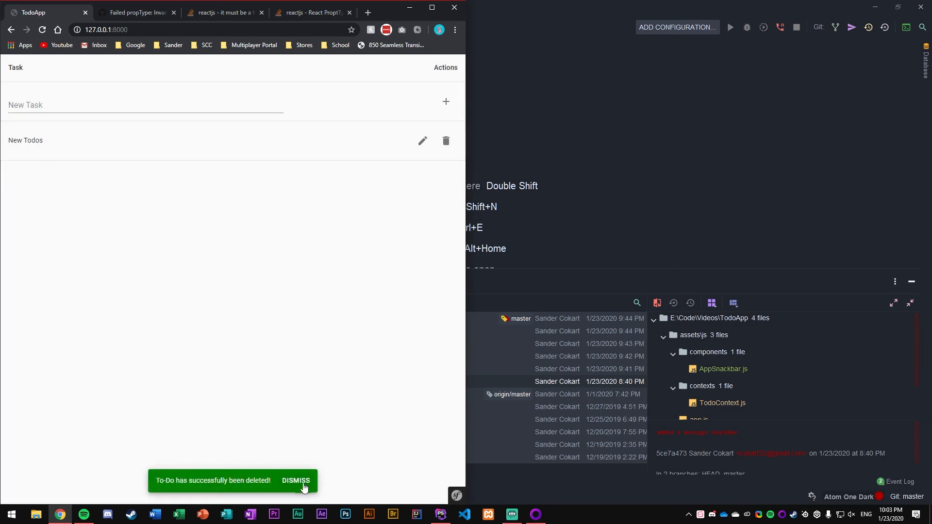
left_click(422, 141)
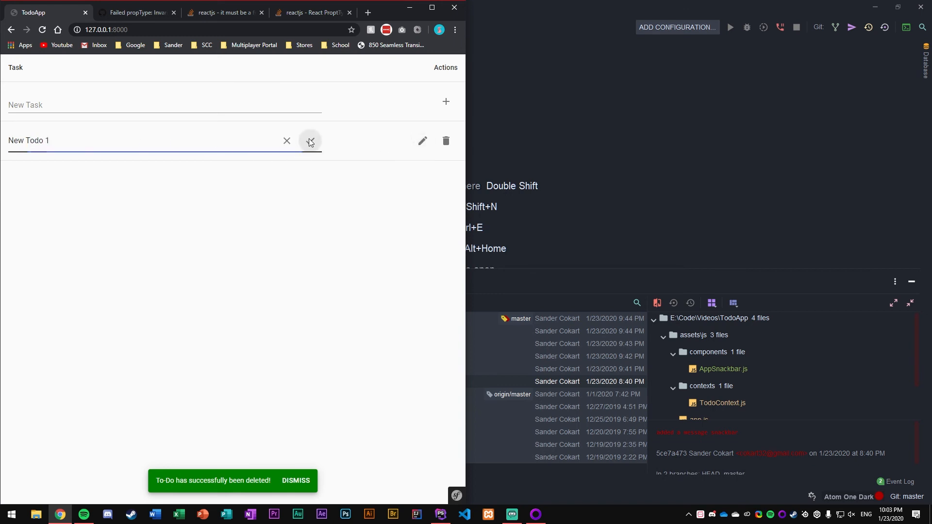
left_click(309, 141)
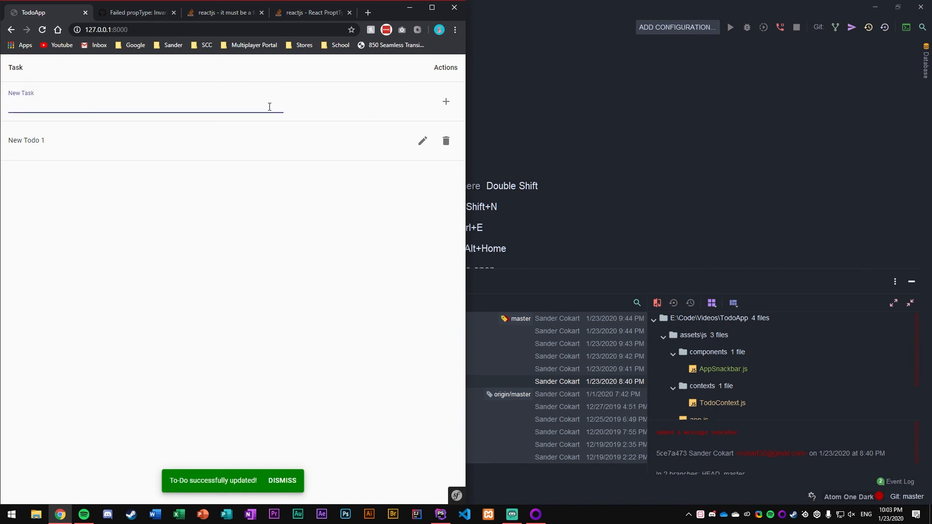
Add a 'New Todo 2' task and rename it to 'New Todo'.
type("new Todo 2")
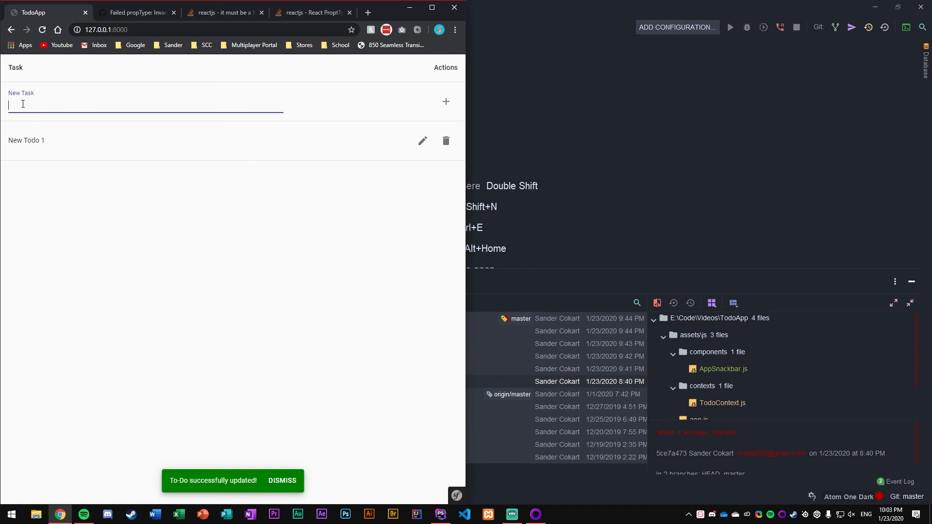
left_click(446, 101)
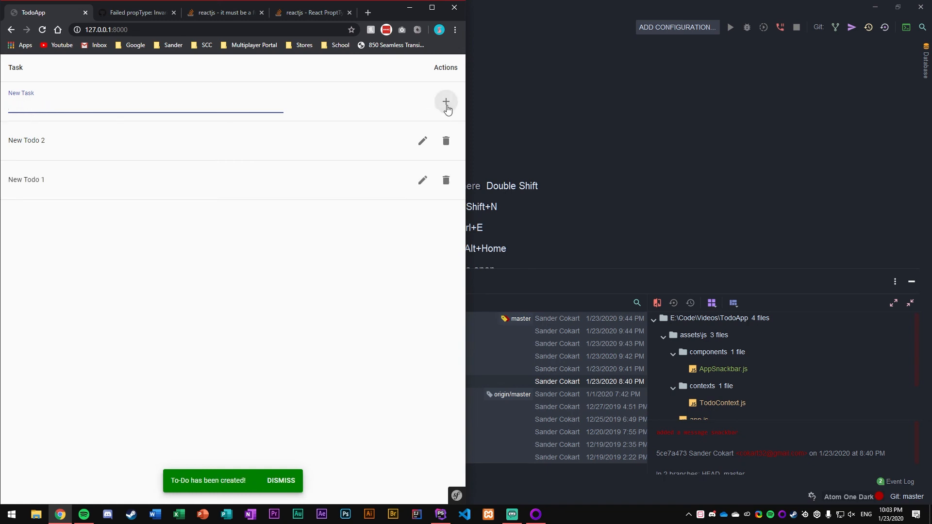
mouse_move(18, 152)
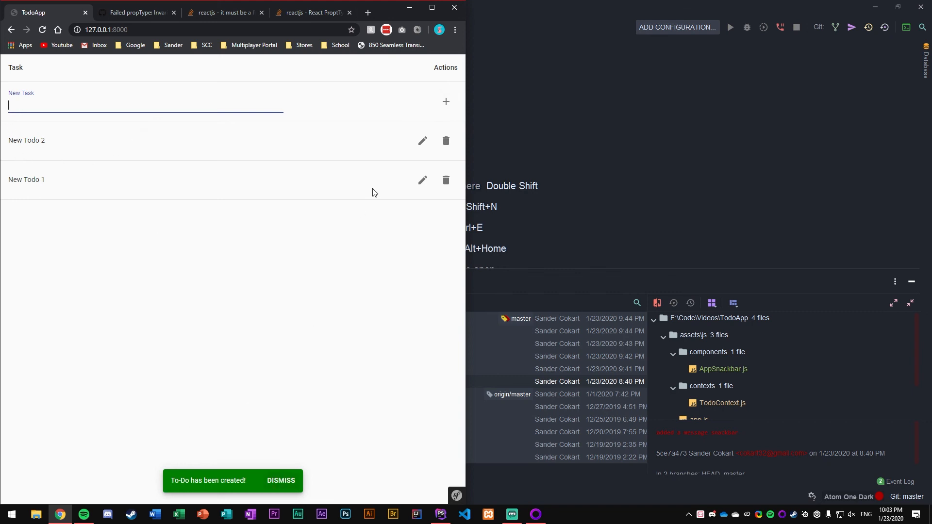
left_click(422, 141)
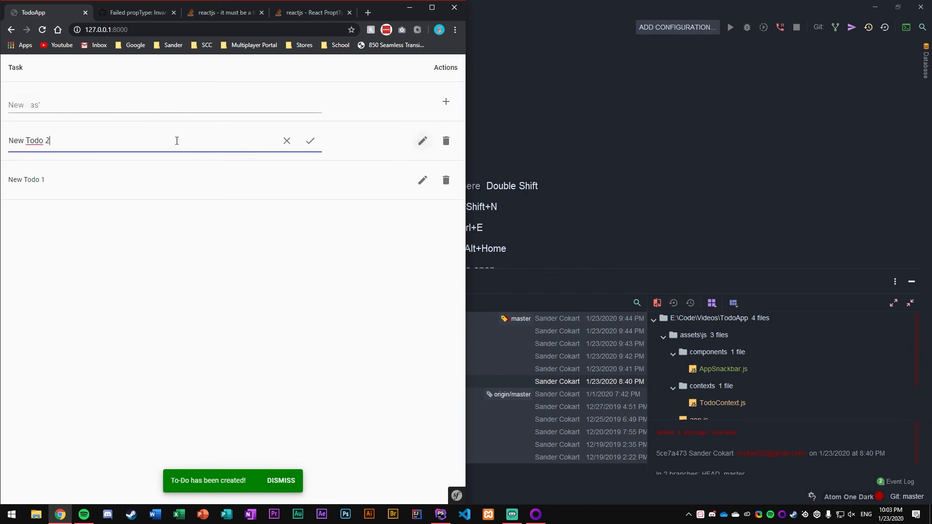
left_click(310, 140)
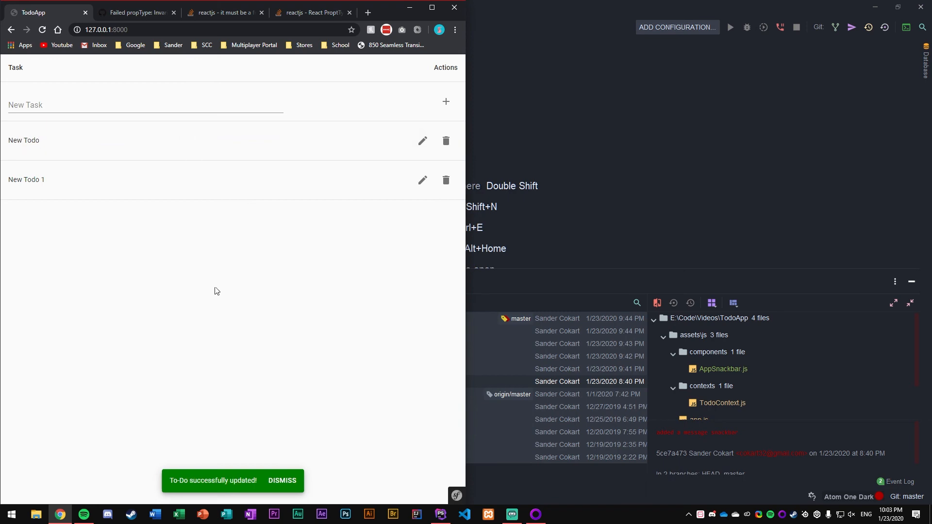
mouse_move(192, 291)
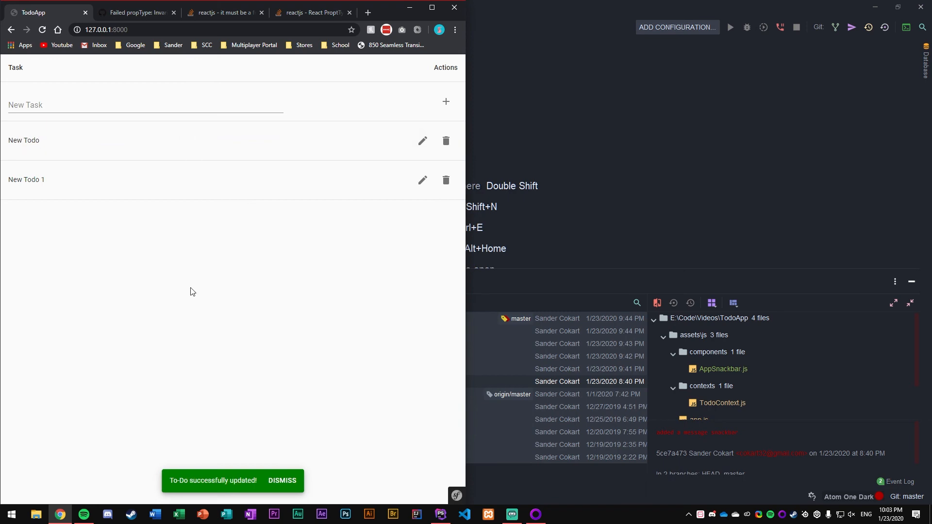